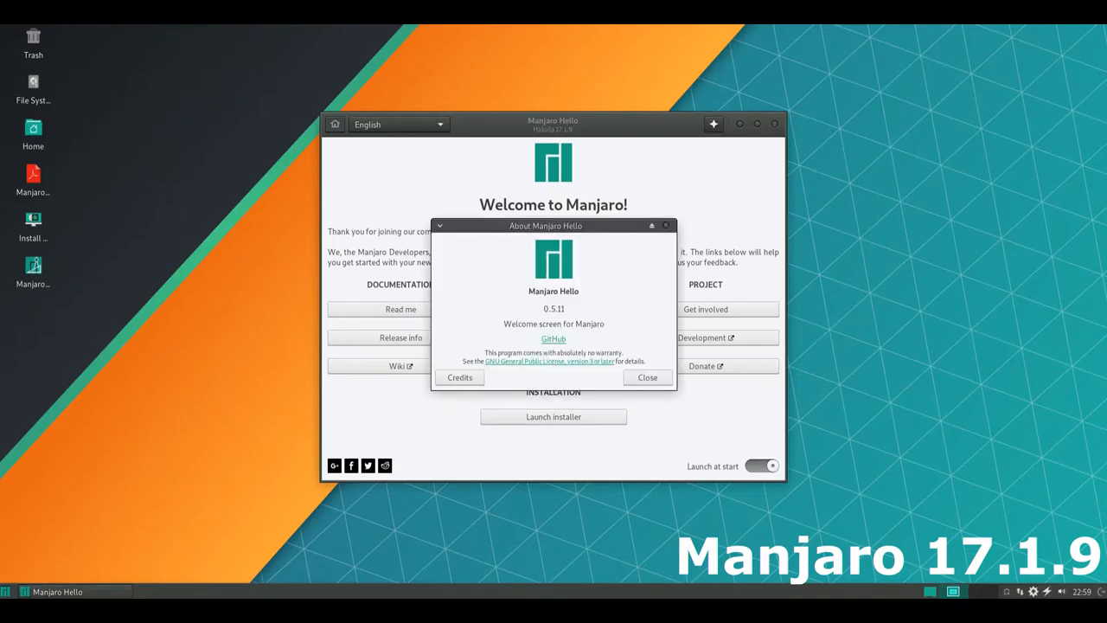
# Step: View the Manjaro Hello credits (version 0.5.11), scroll them, then close the About box
pyautogui.click(460, 377)
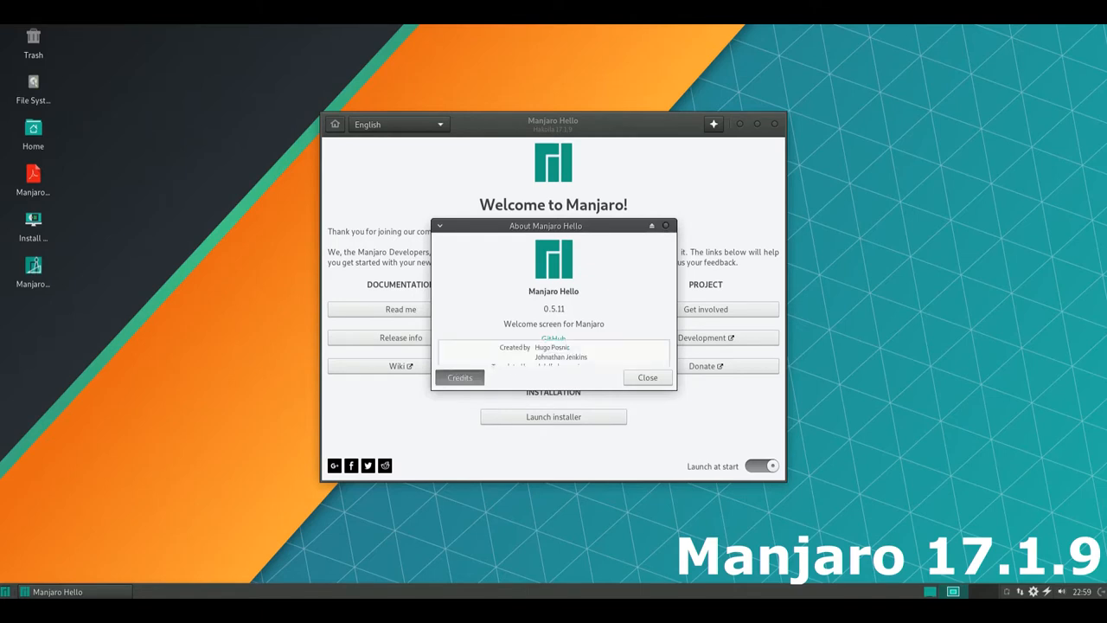
pyautogui.click(460, 377)
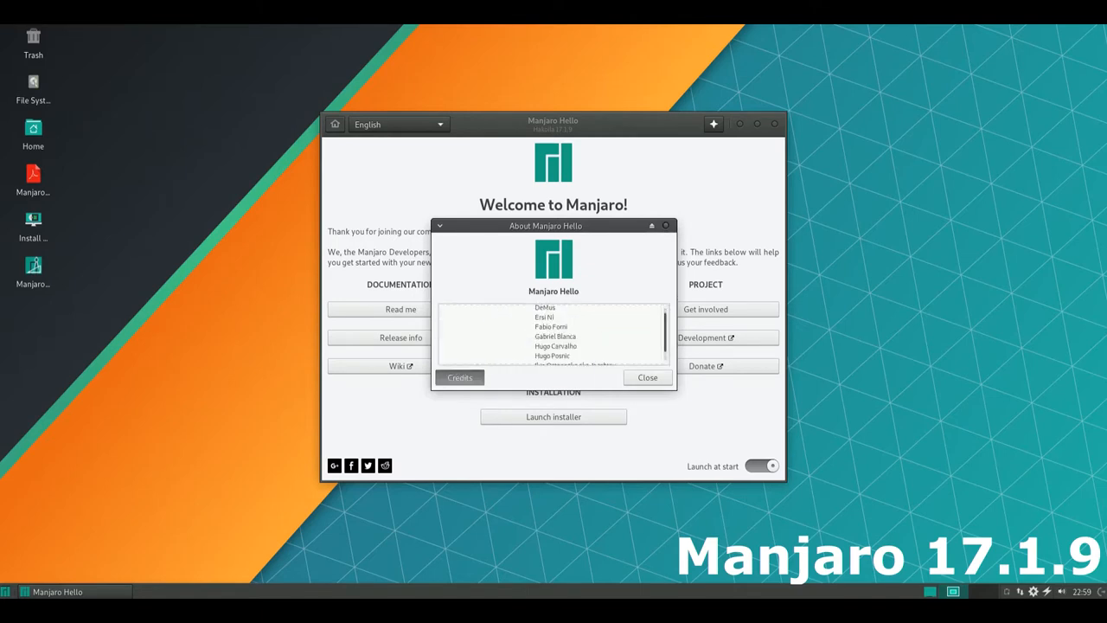
pyautogui.scroll(-3)
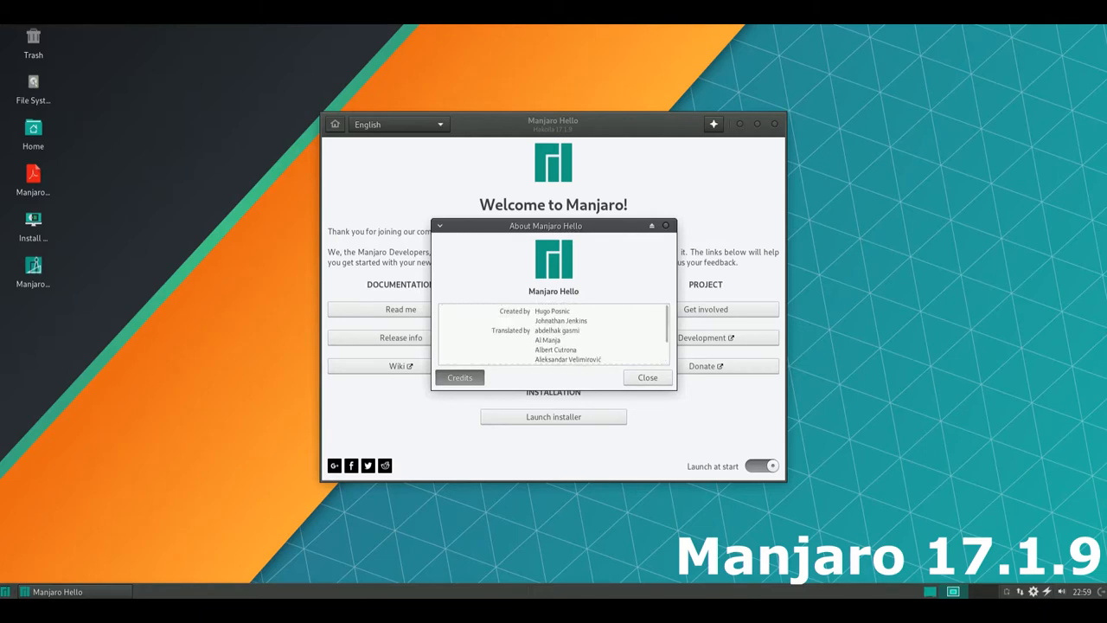
pyautogui.click(647, 378)
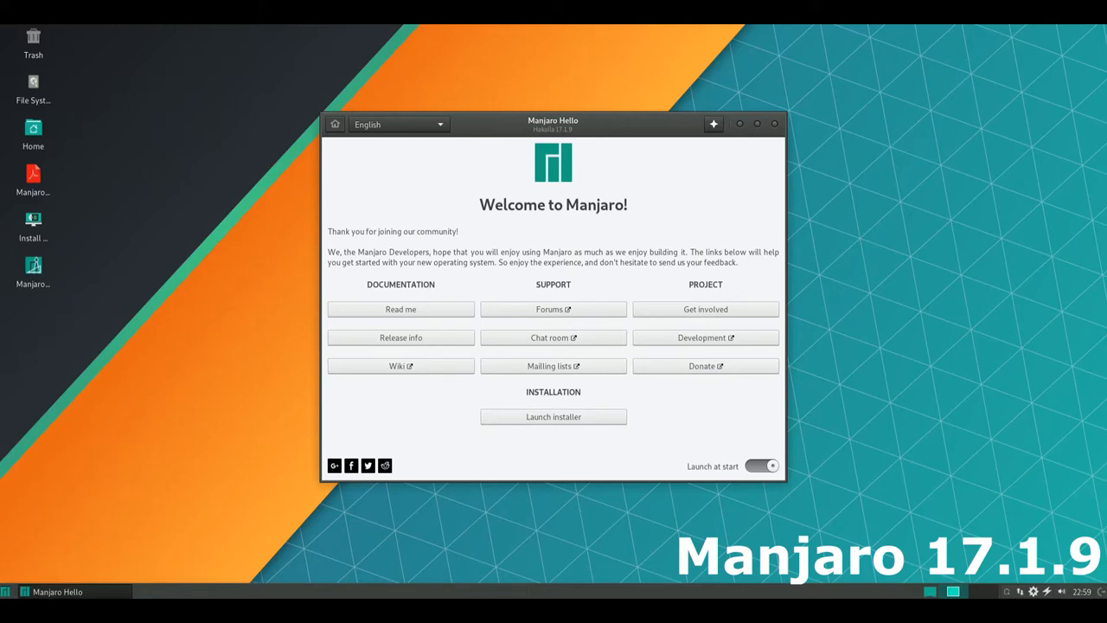
# Step: Close Manjaro Hello and bring up Thunar's About box (version 1.6.15) from the home folder
pyautogui.click(776, 125)
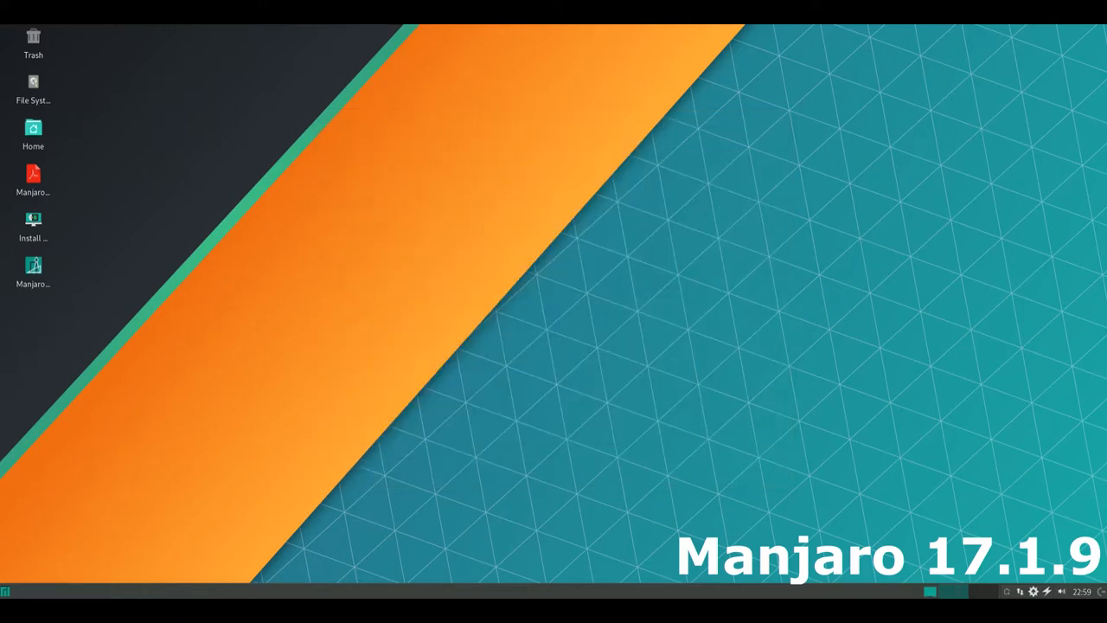
pyautogui.doubleClick(33, 135)
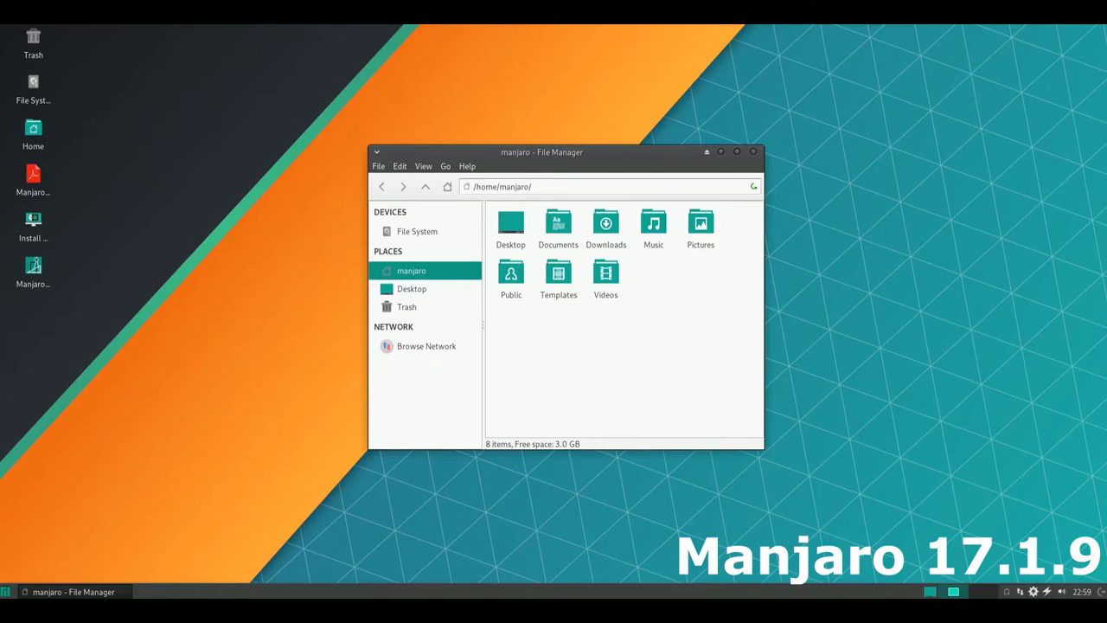
pyautogui.click(467, 166)
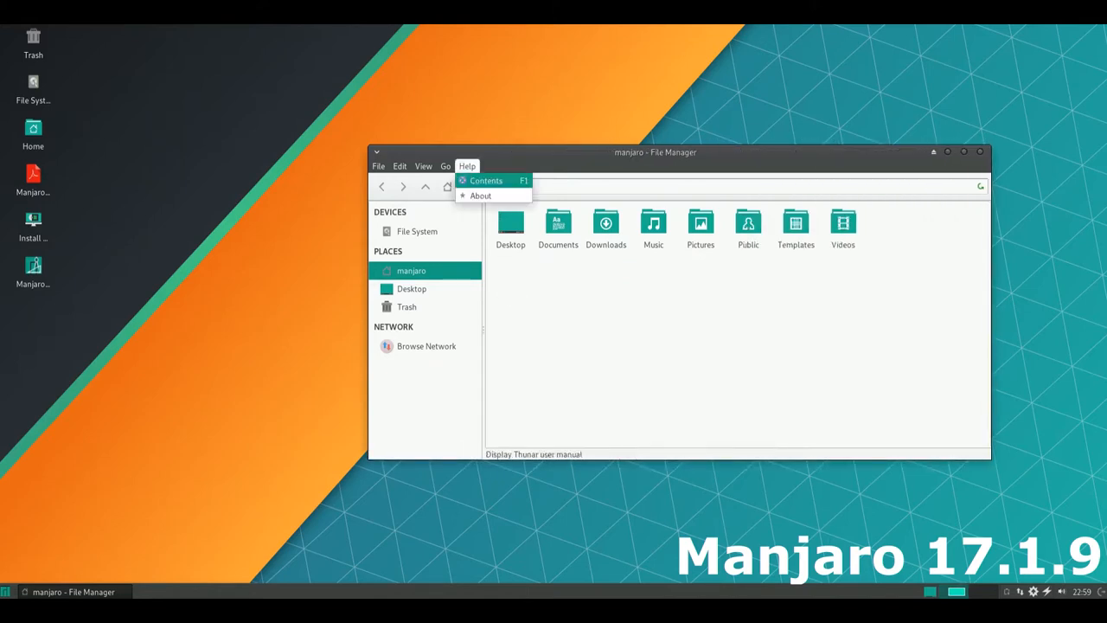
pyautogui.click(481, 196)
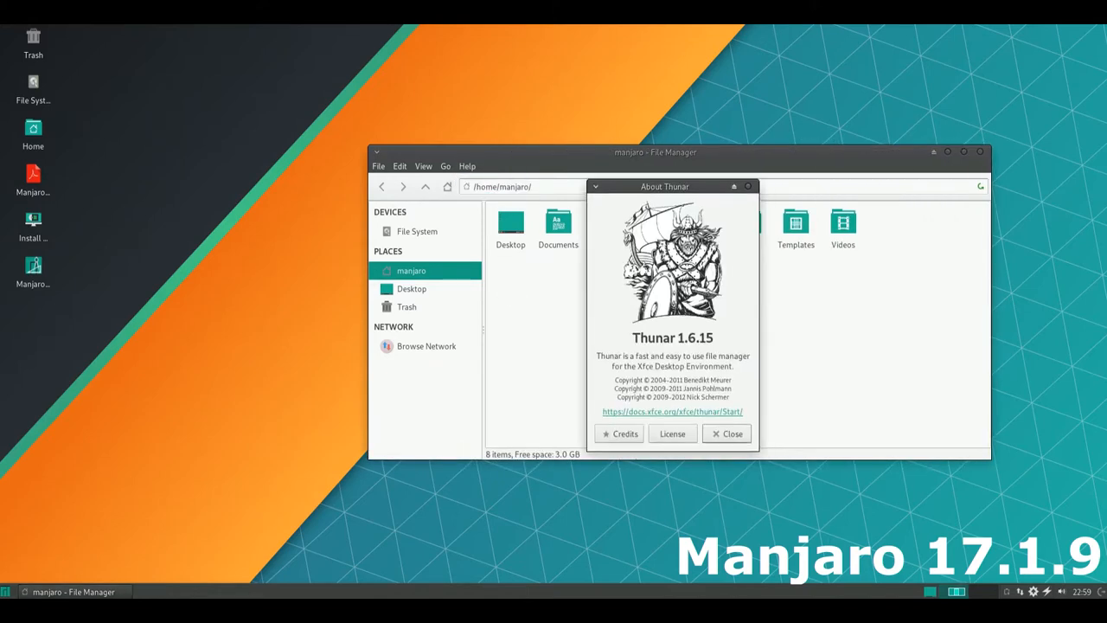
# Step: View Thunar's documenter credits, then close the dialogs and the file manager
pyautogui.moveTo(664, 187); pyautogui.dragTo(588, 135)
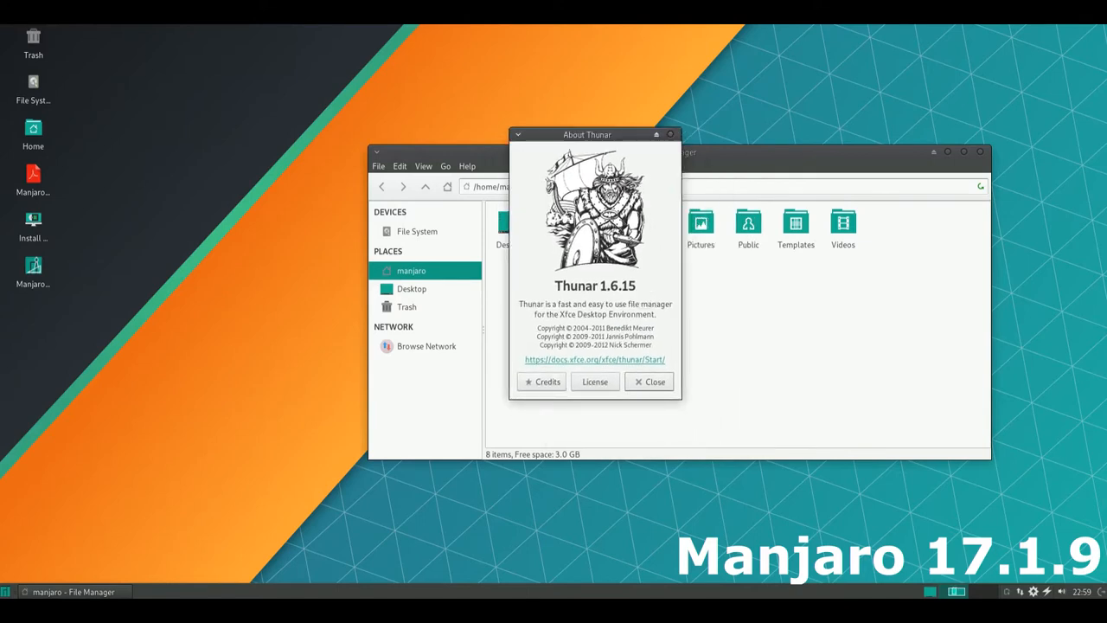
pyautogui.click(540, 383)
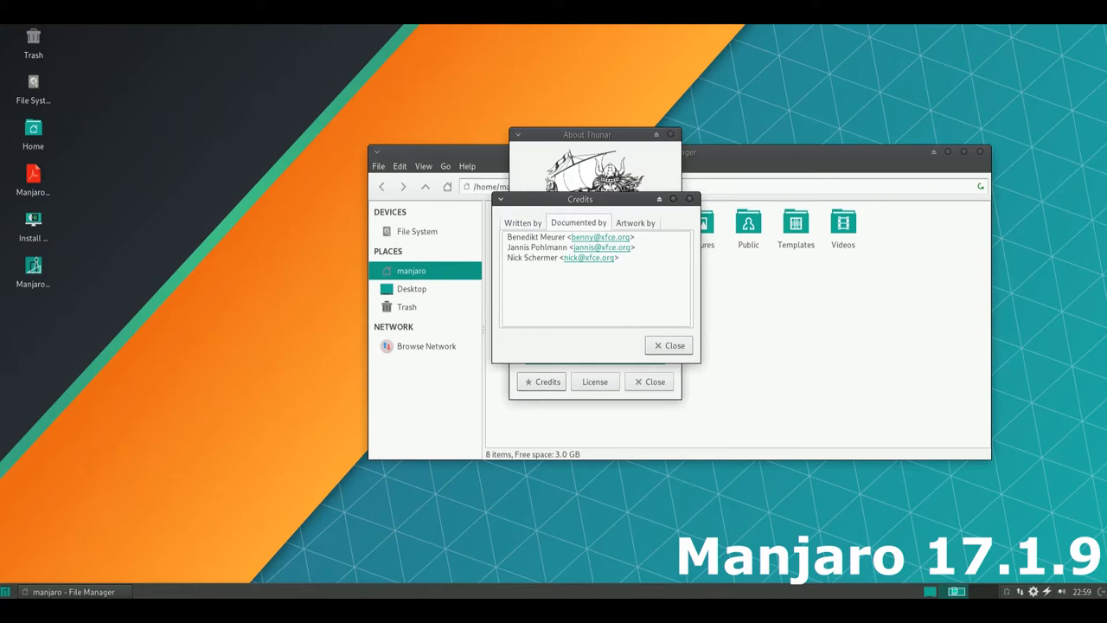
pyautogui.click(634, 221)
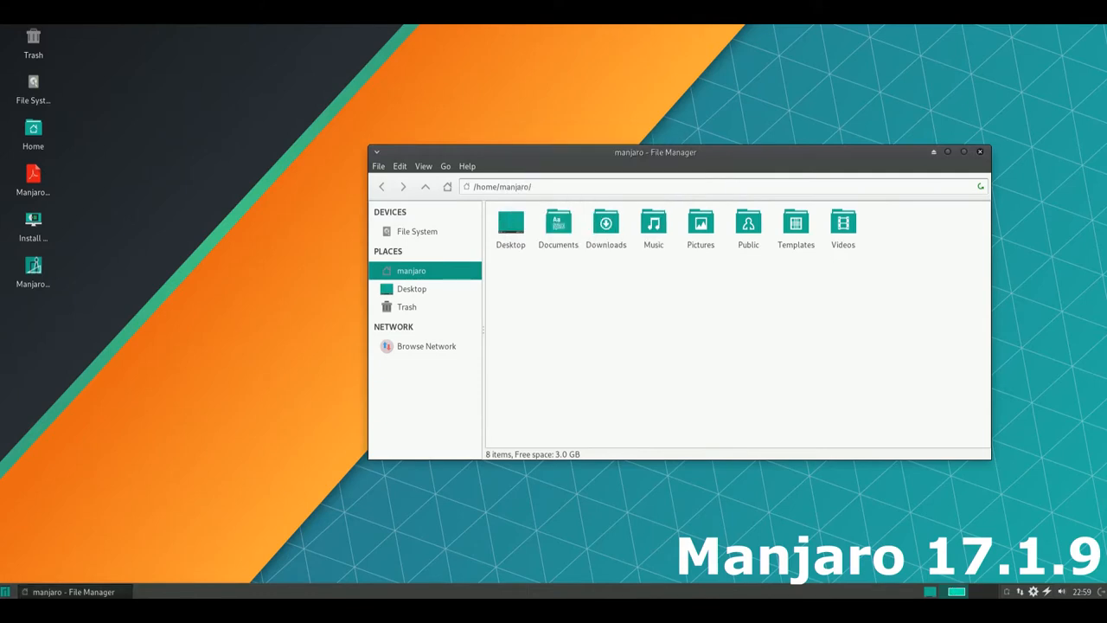
pyautogui.click(979, 153)
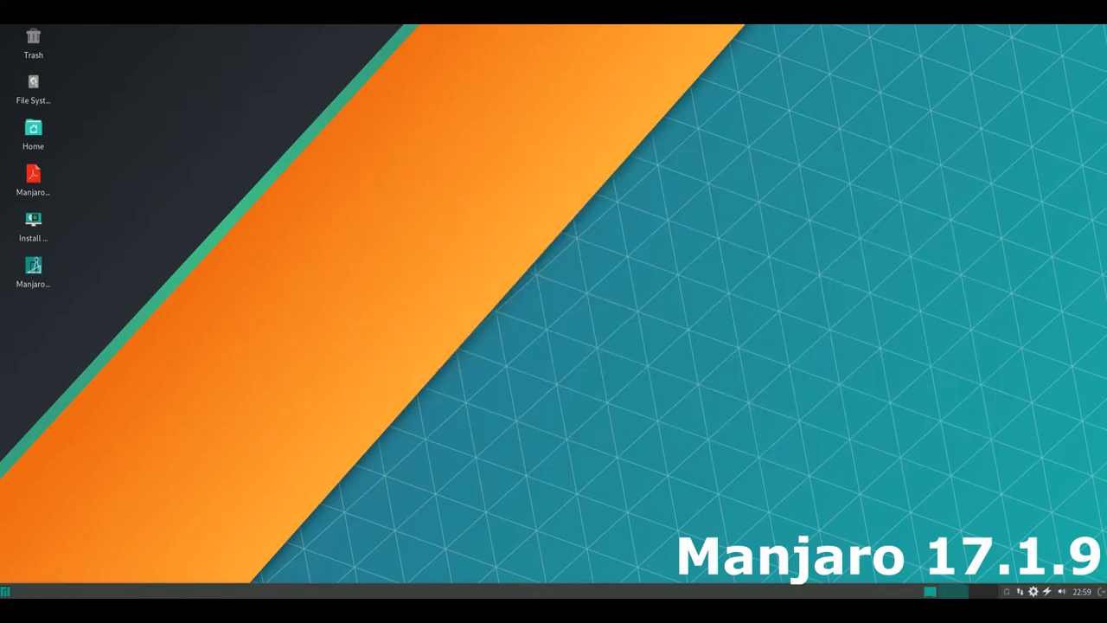
# Step: Show the Accessories category in the Whisker Menu and scroll its application list
pyautogui.click(5, 592)
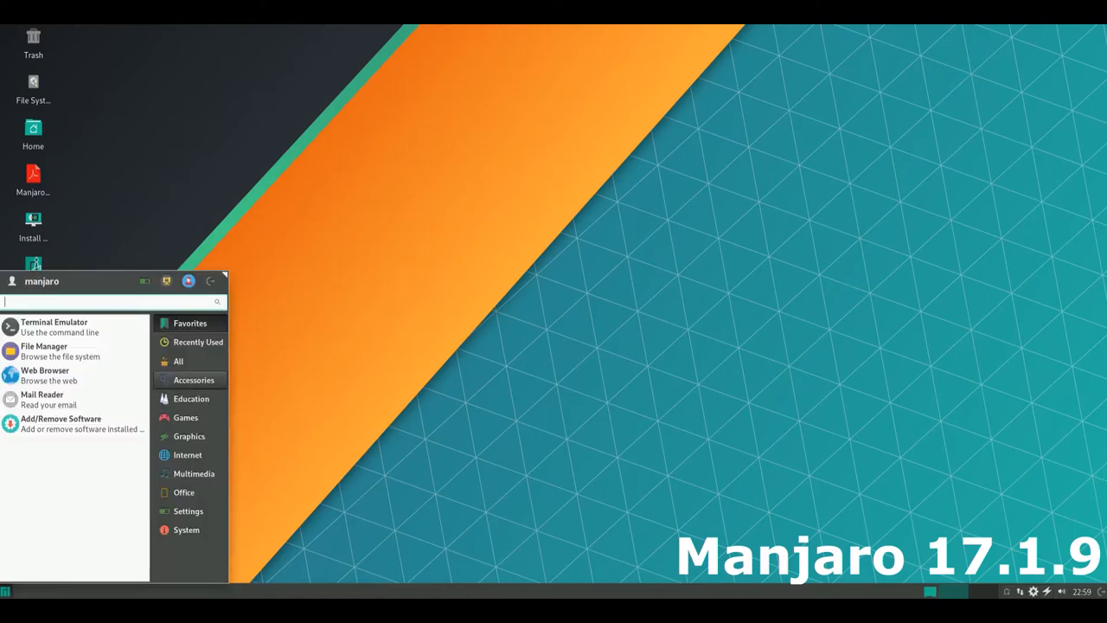
pyautogui.click(194, 380)
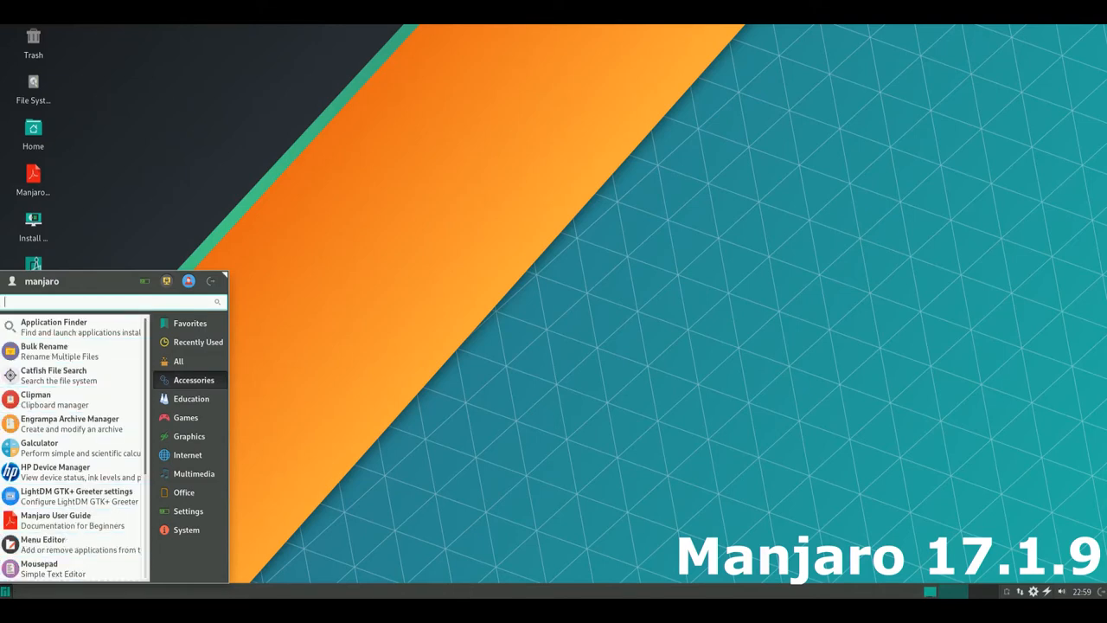
pyautogui.scroll(-3)
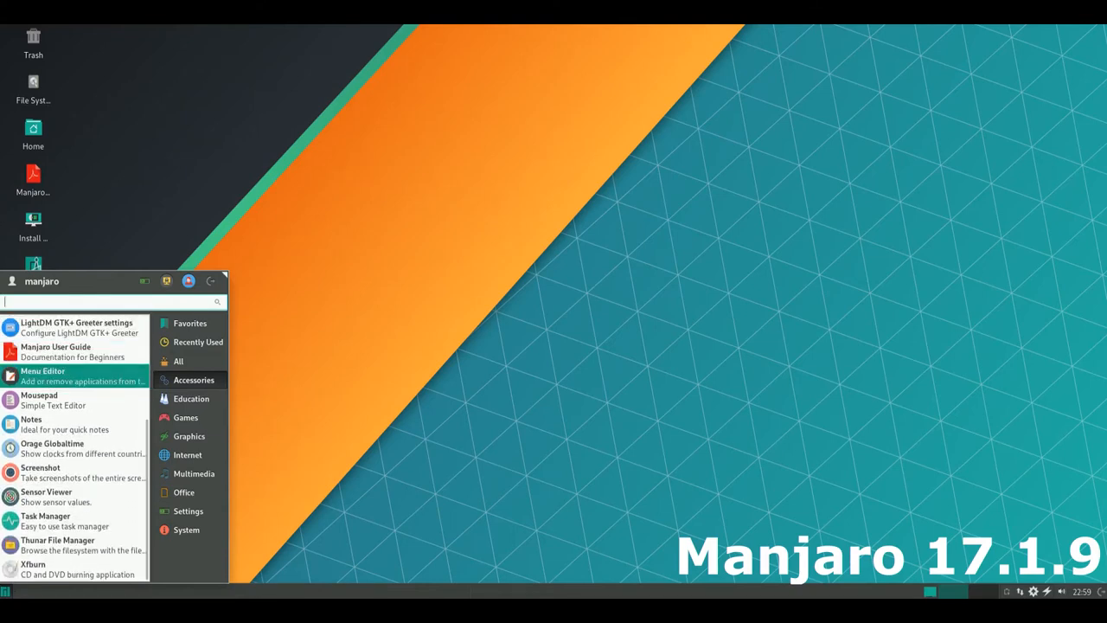
pyautogui.moveTo(46, 496)
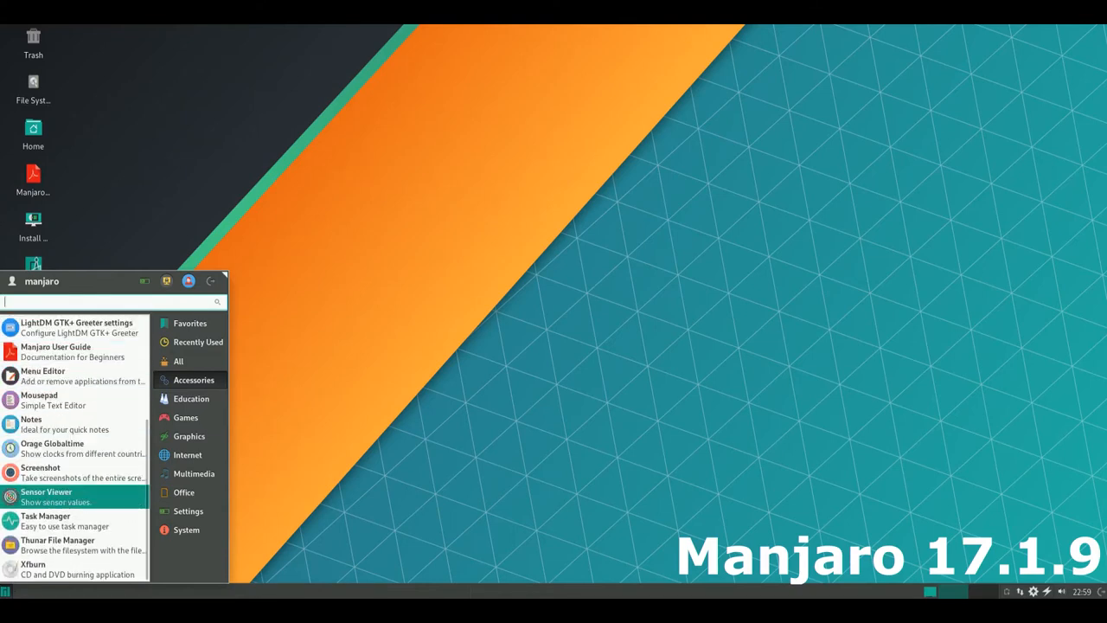